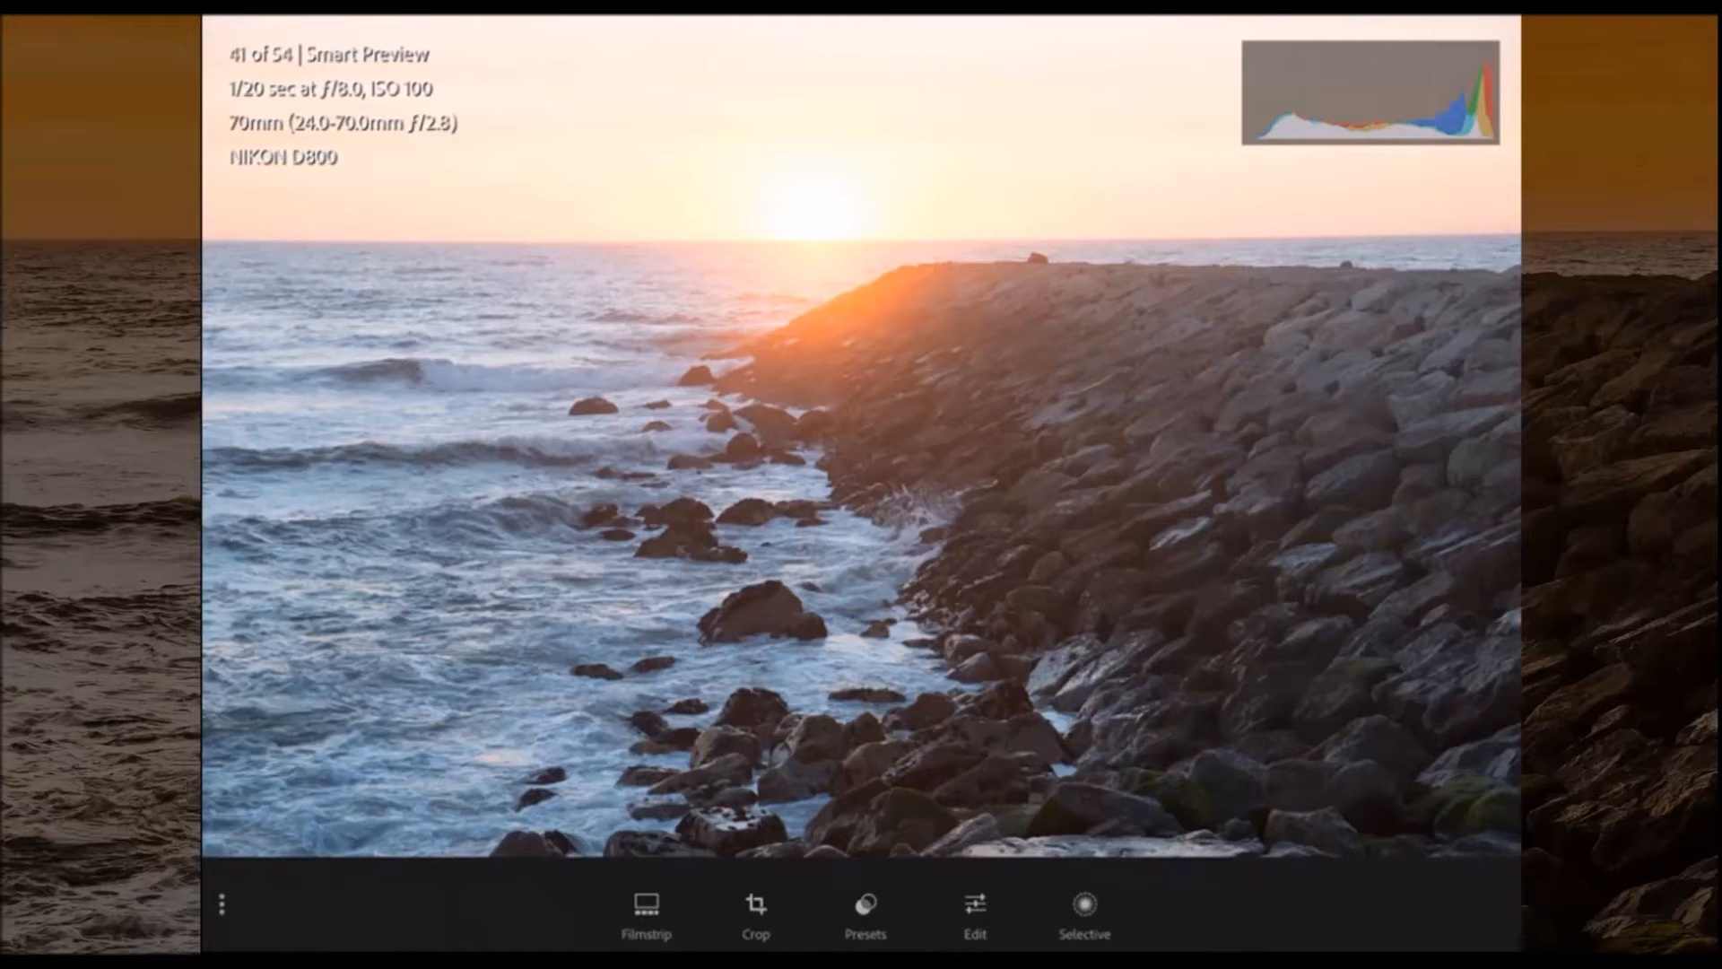
Enter the Edit adjustments for the sunset jetty photo to reach White Balance
click(972, 911)
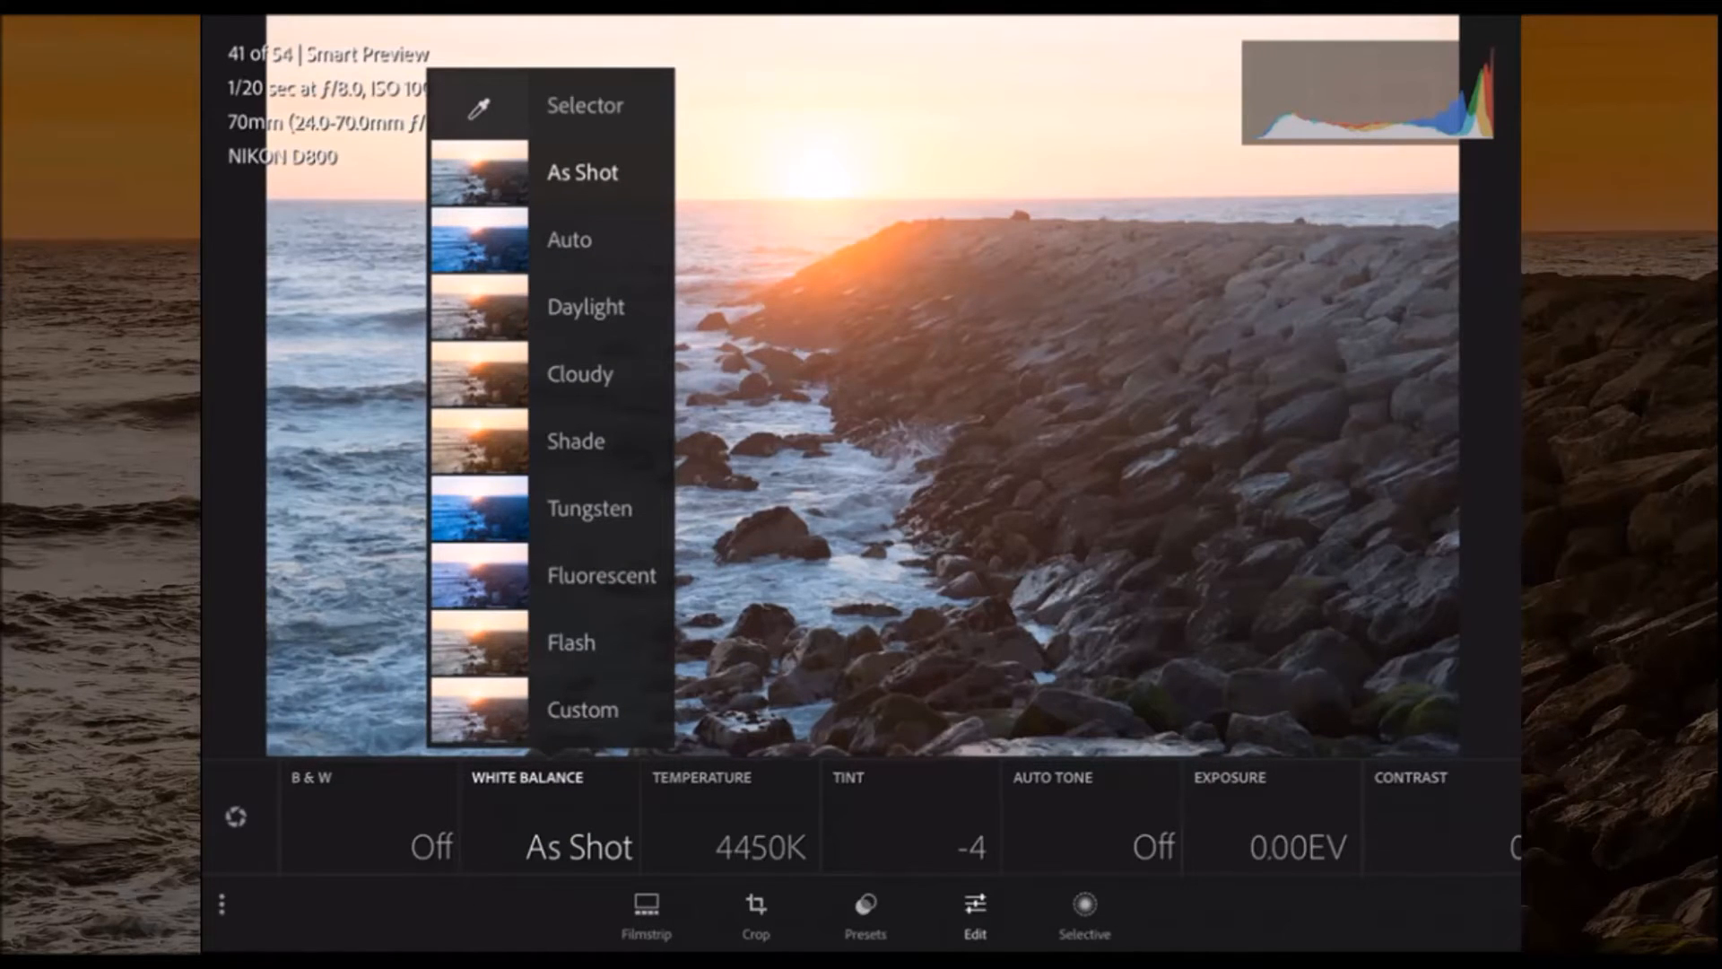
Apply Shade white balance, Contrast +14, Highlights -99, Shadows +26, then move to Selective
click(576, 441)
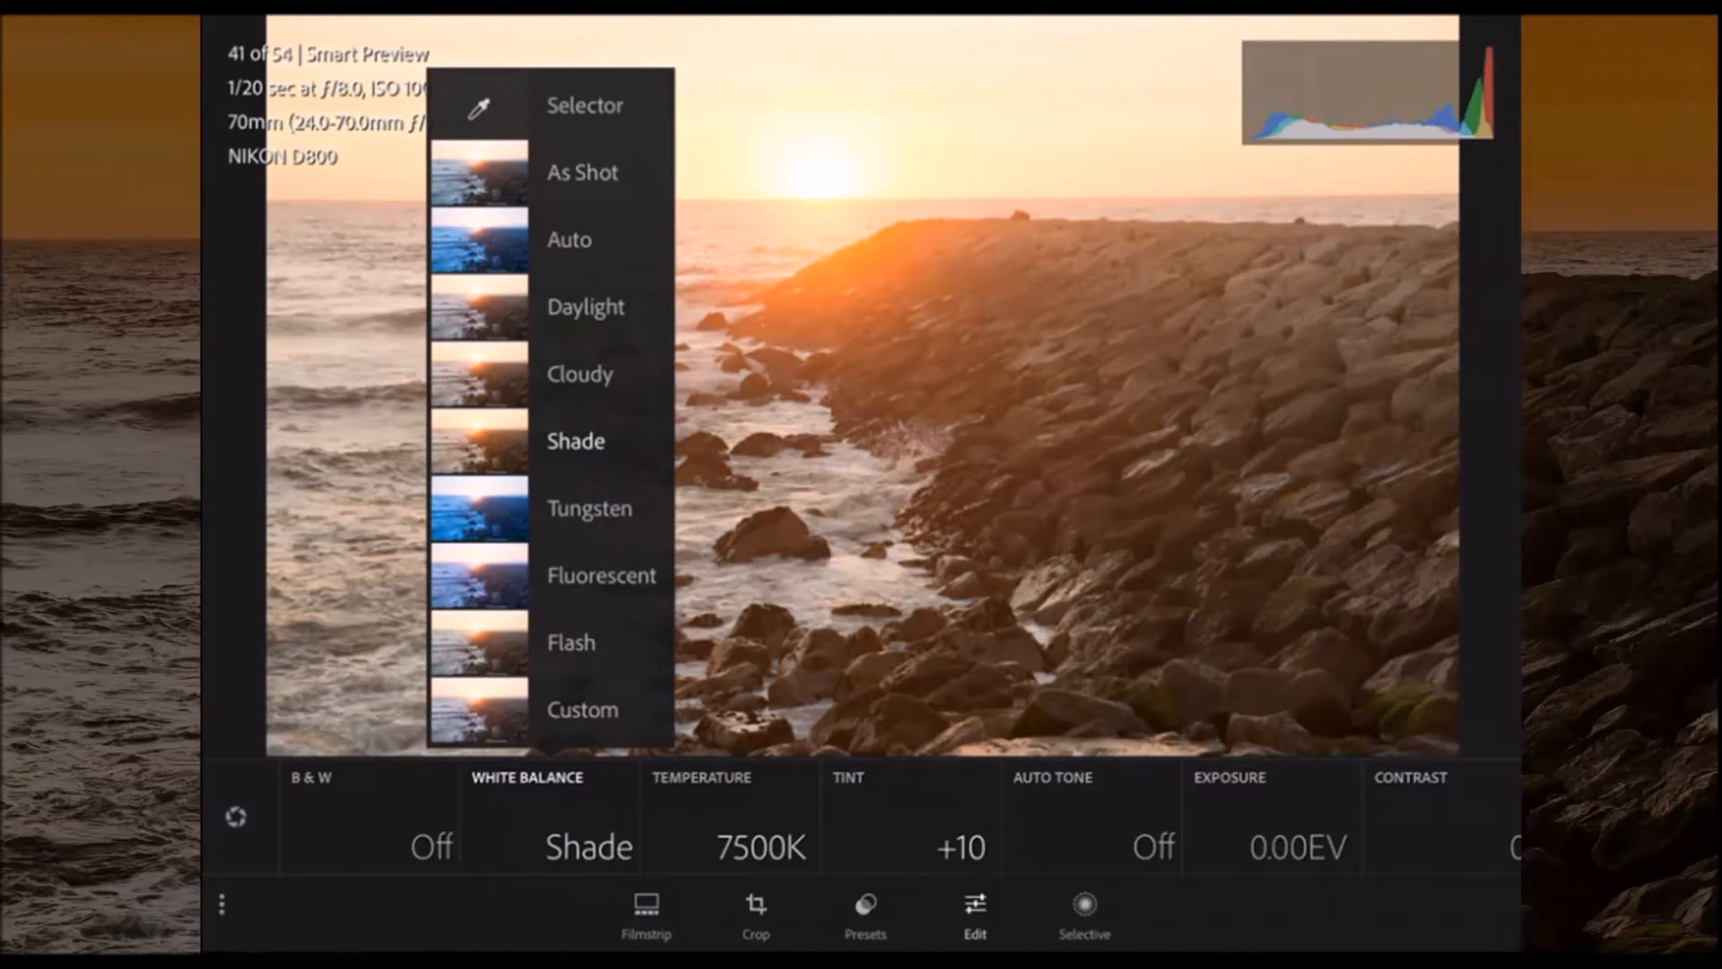
click(574, 441)
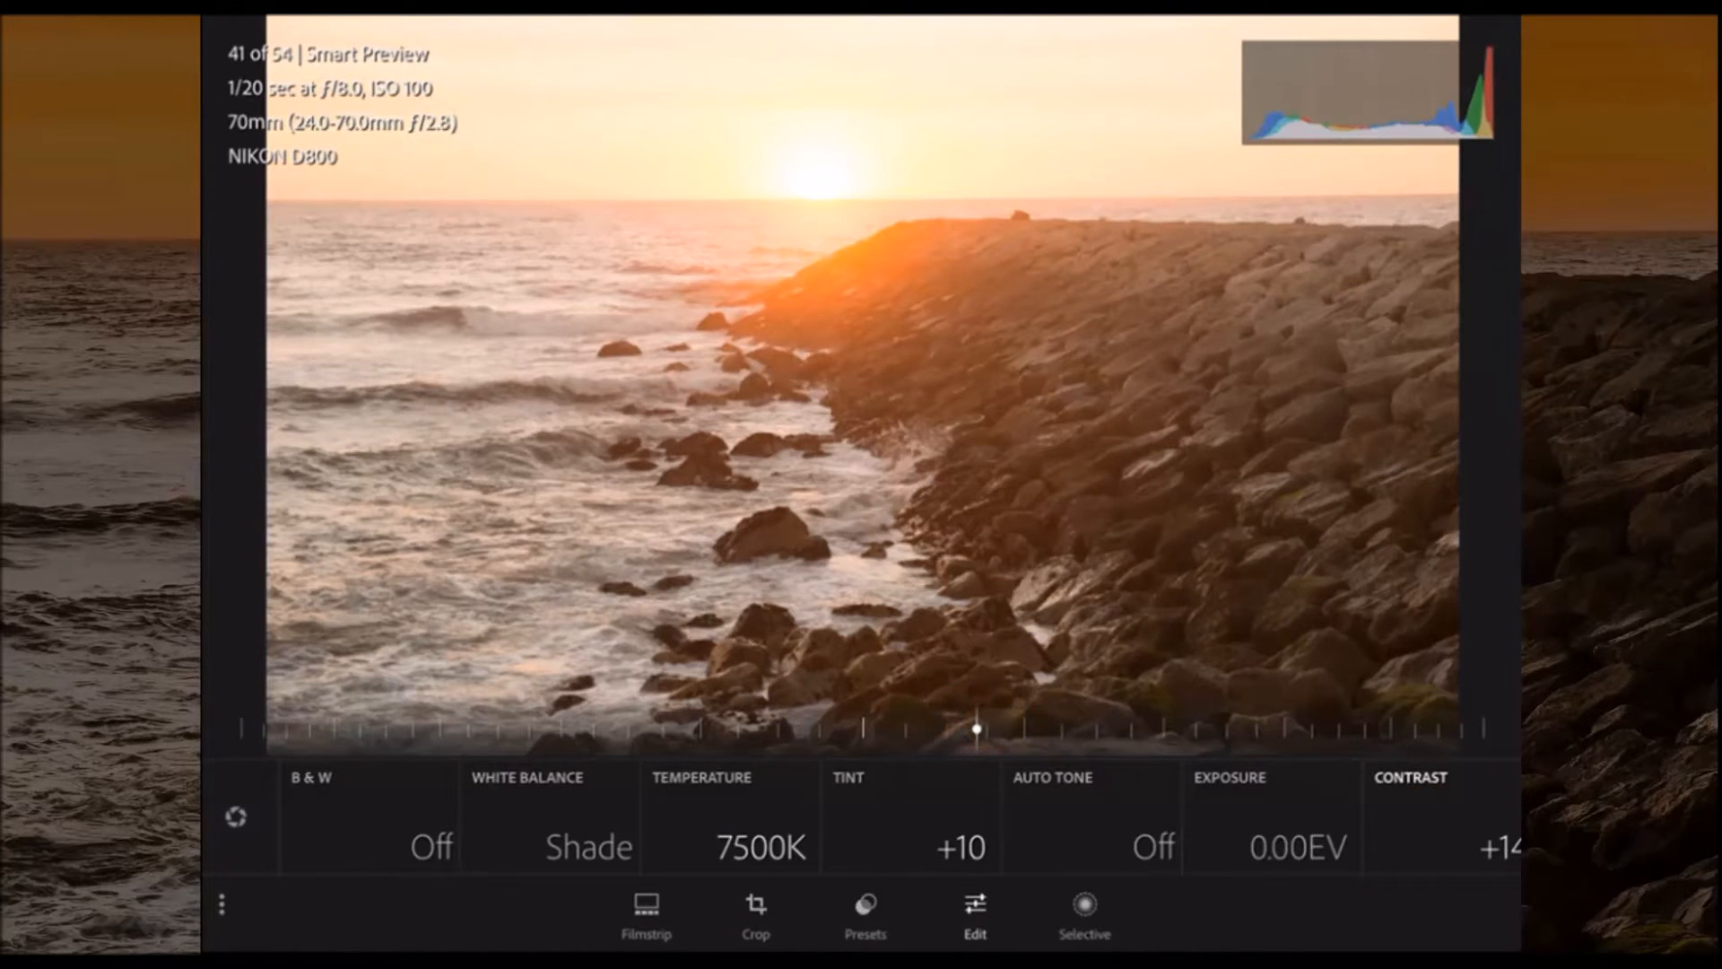
scroll(right, 3)
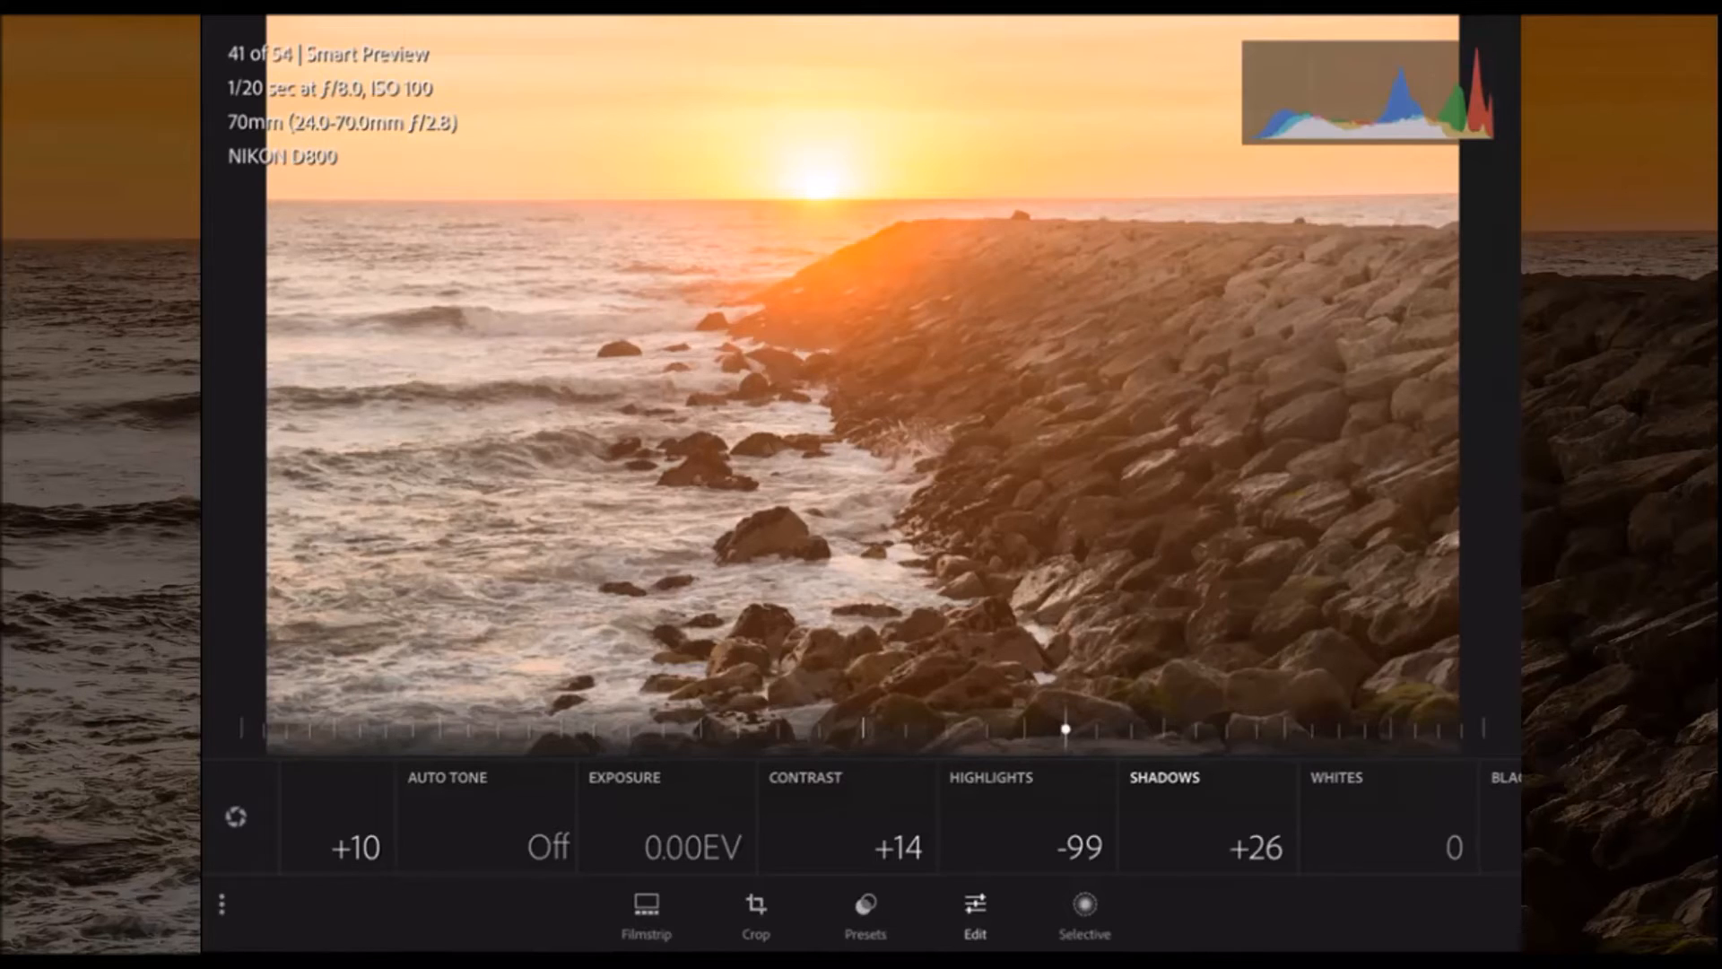
click(1085, 911)
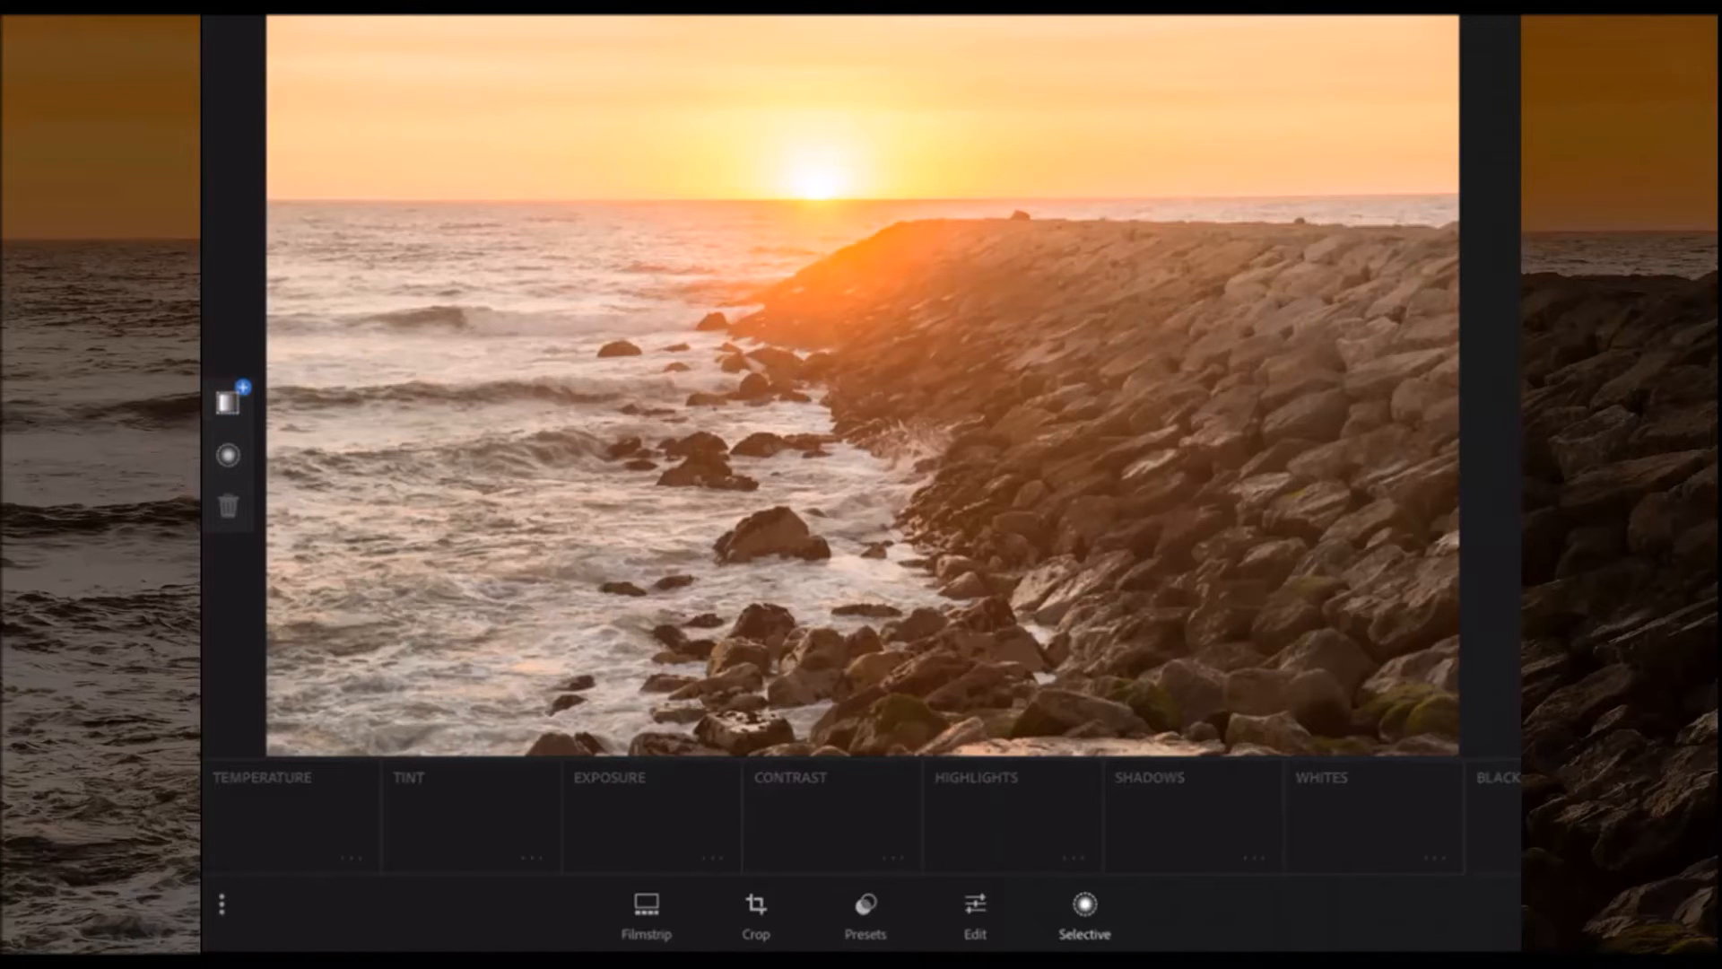
Add a linear gradient over the sky and lower its exposure to deepen the orange
click(873, 450)
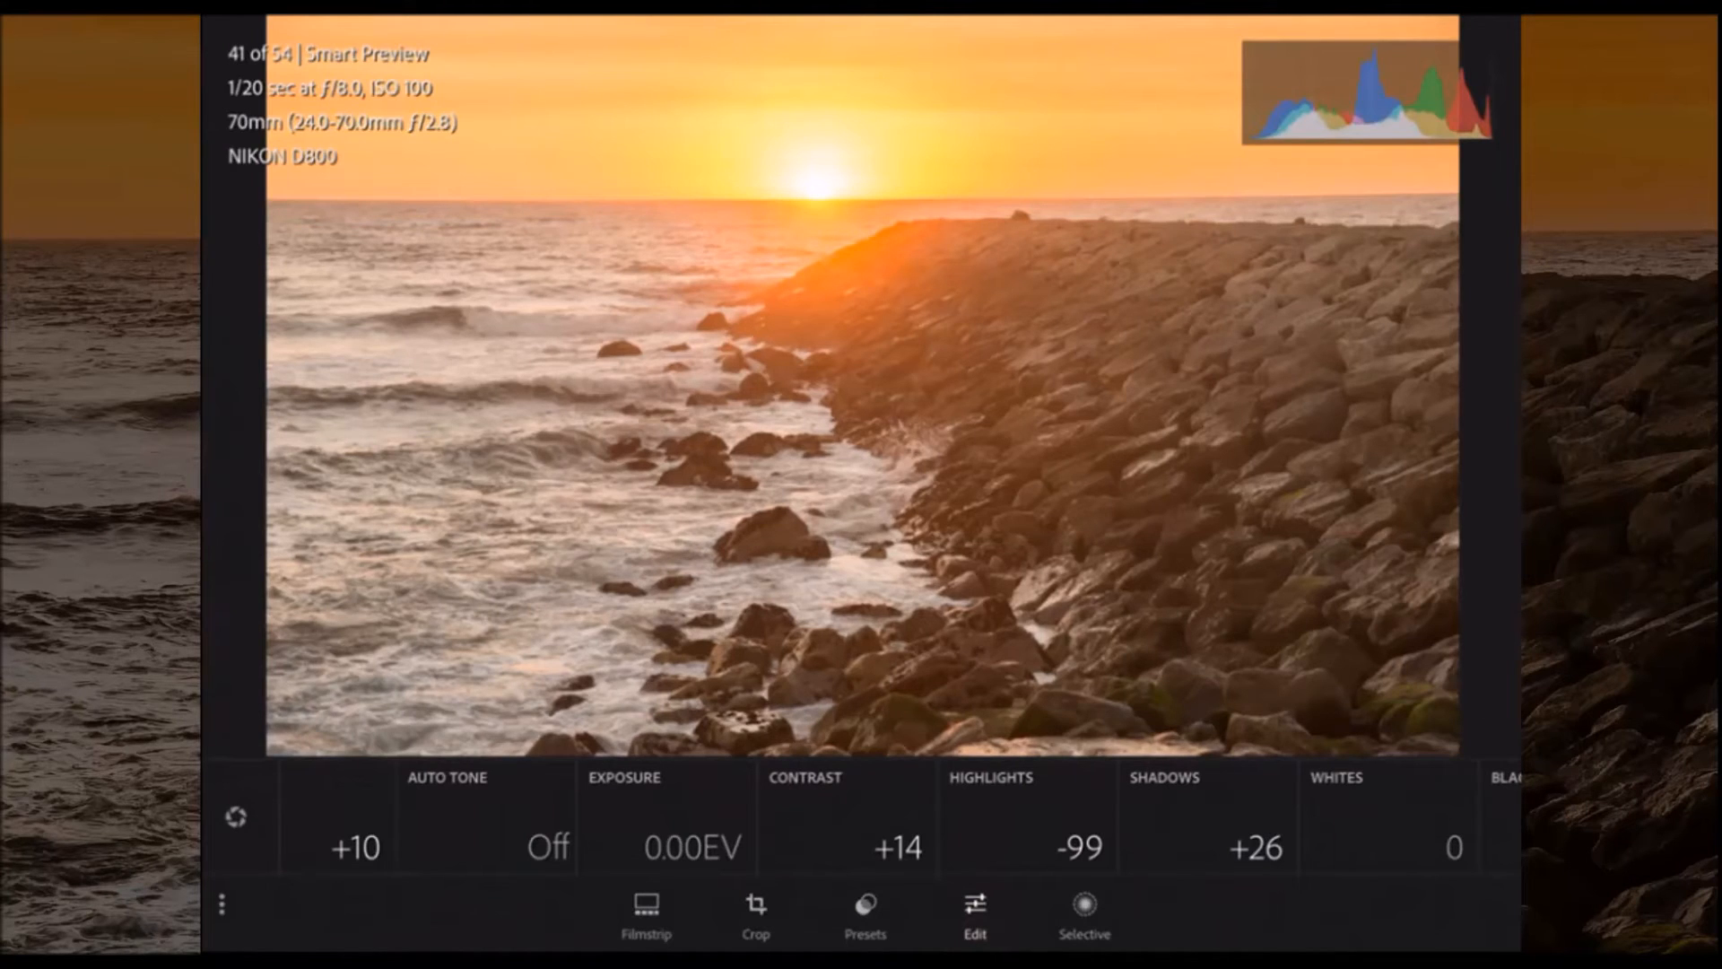
Show the Lens Corrections settings, with profile correction left off
scroll(right, 3)
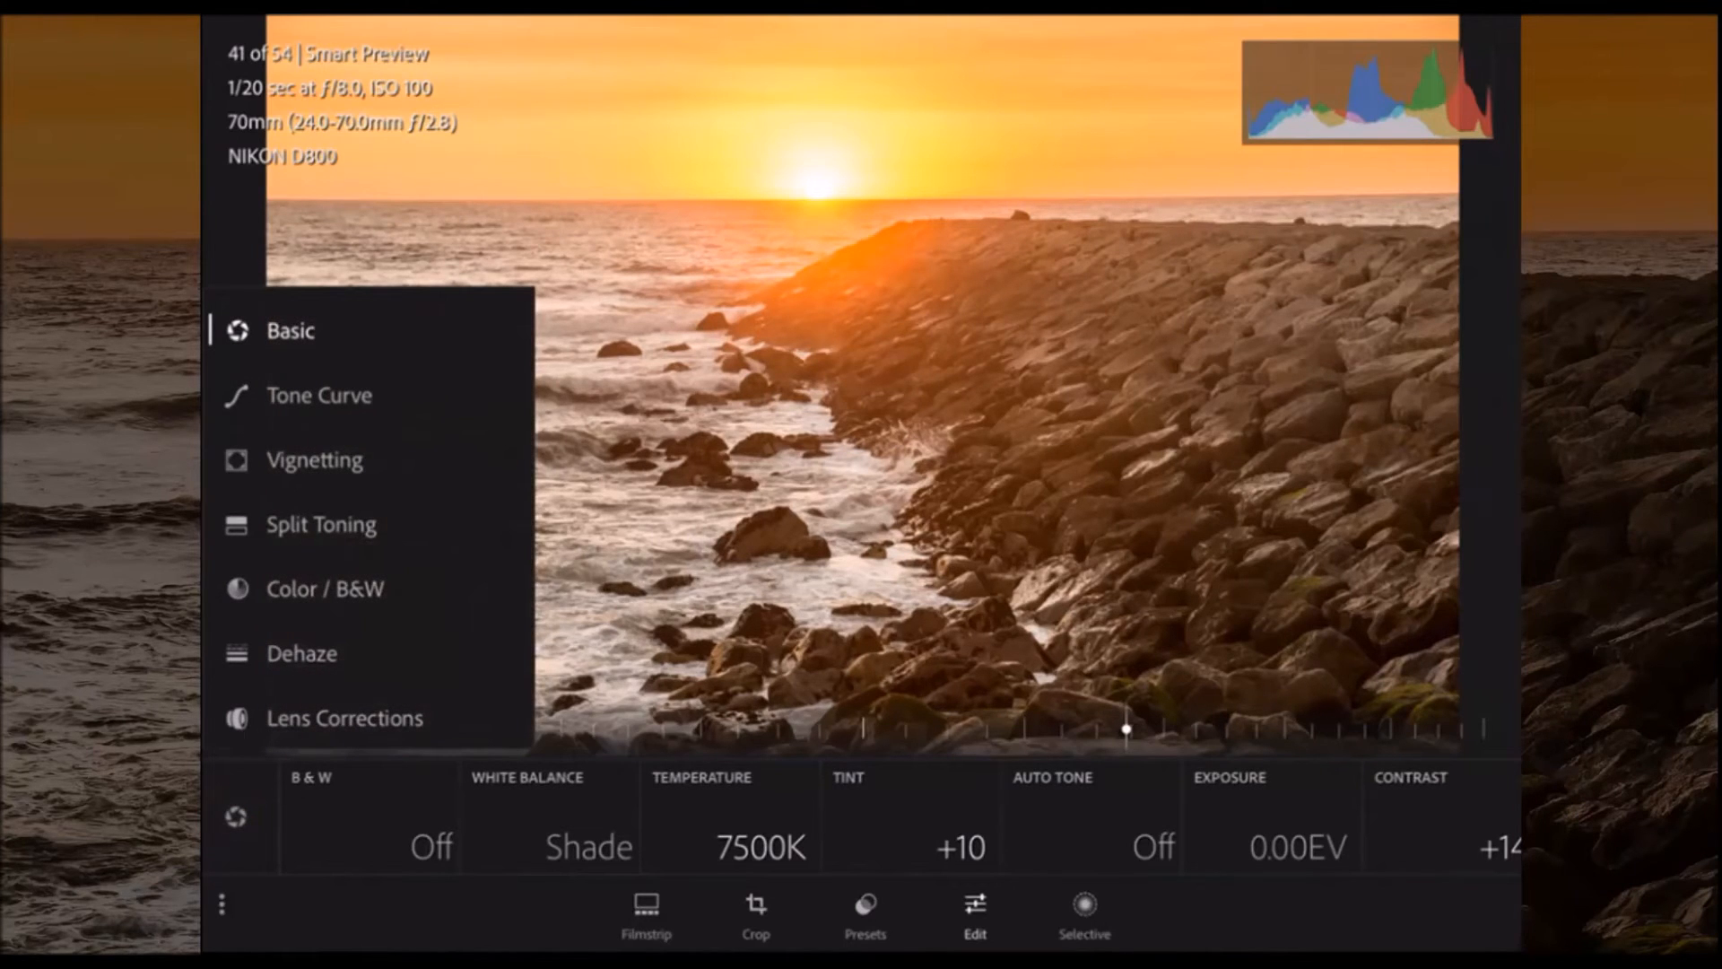
click(344, 717)
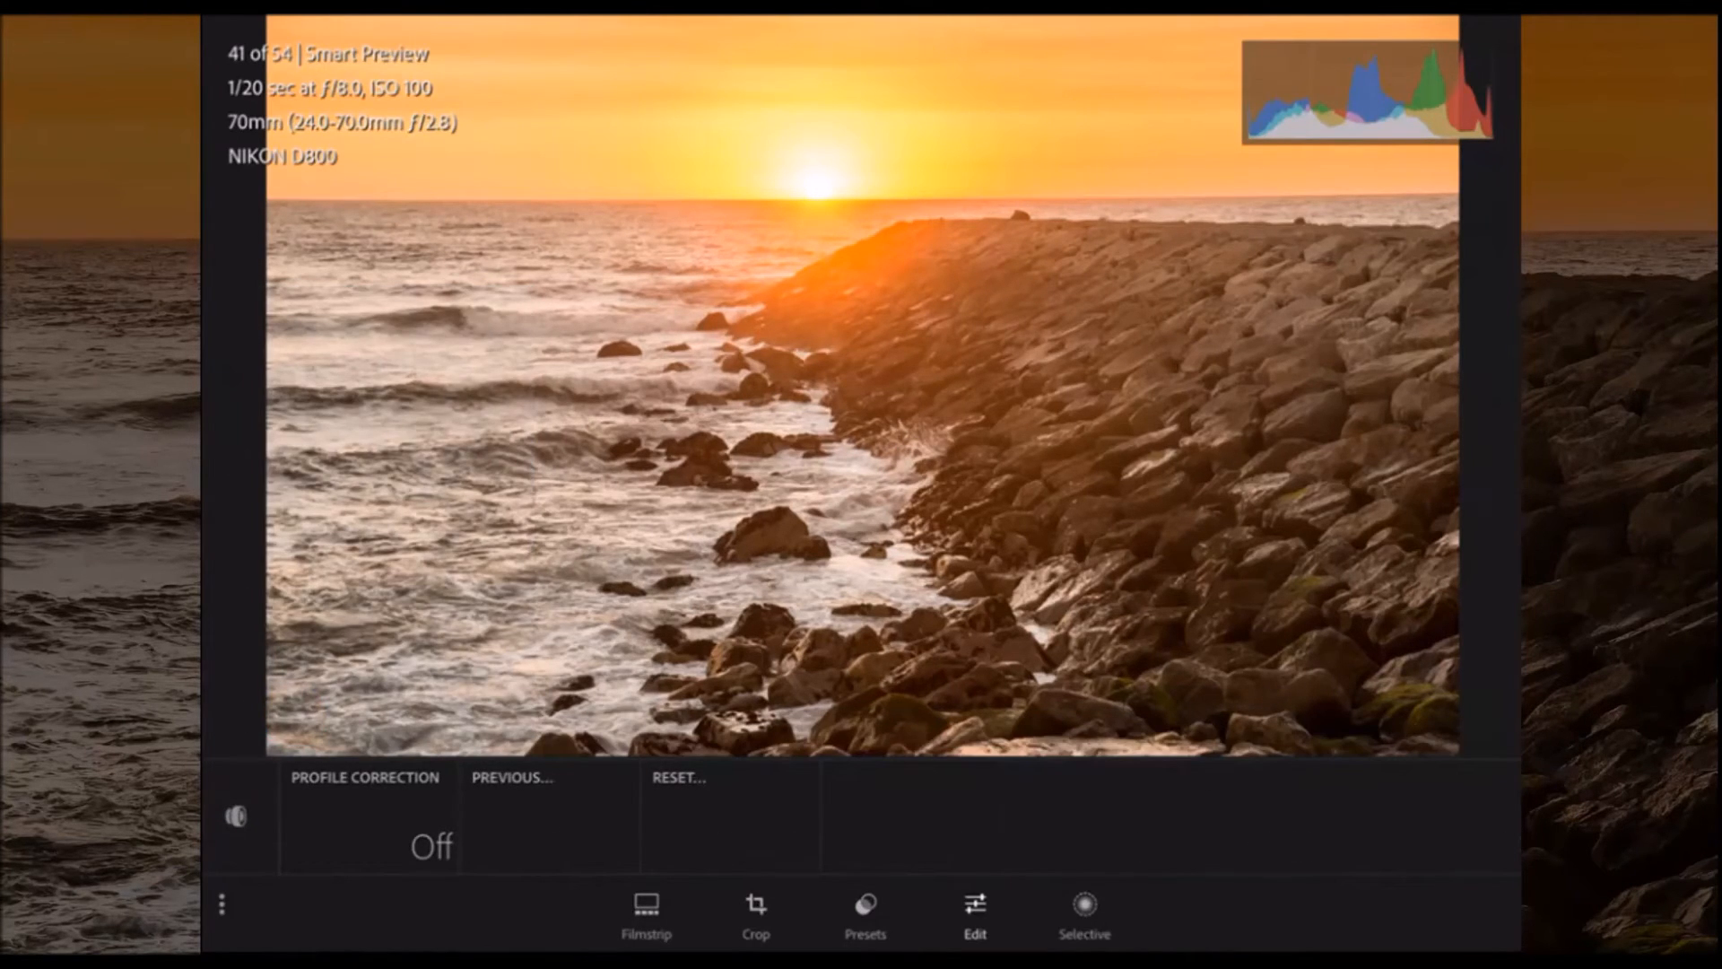
Choose Dehaze from the adjustment categories and set it to +18
click(235, 814)
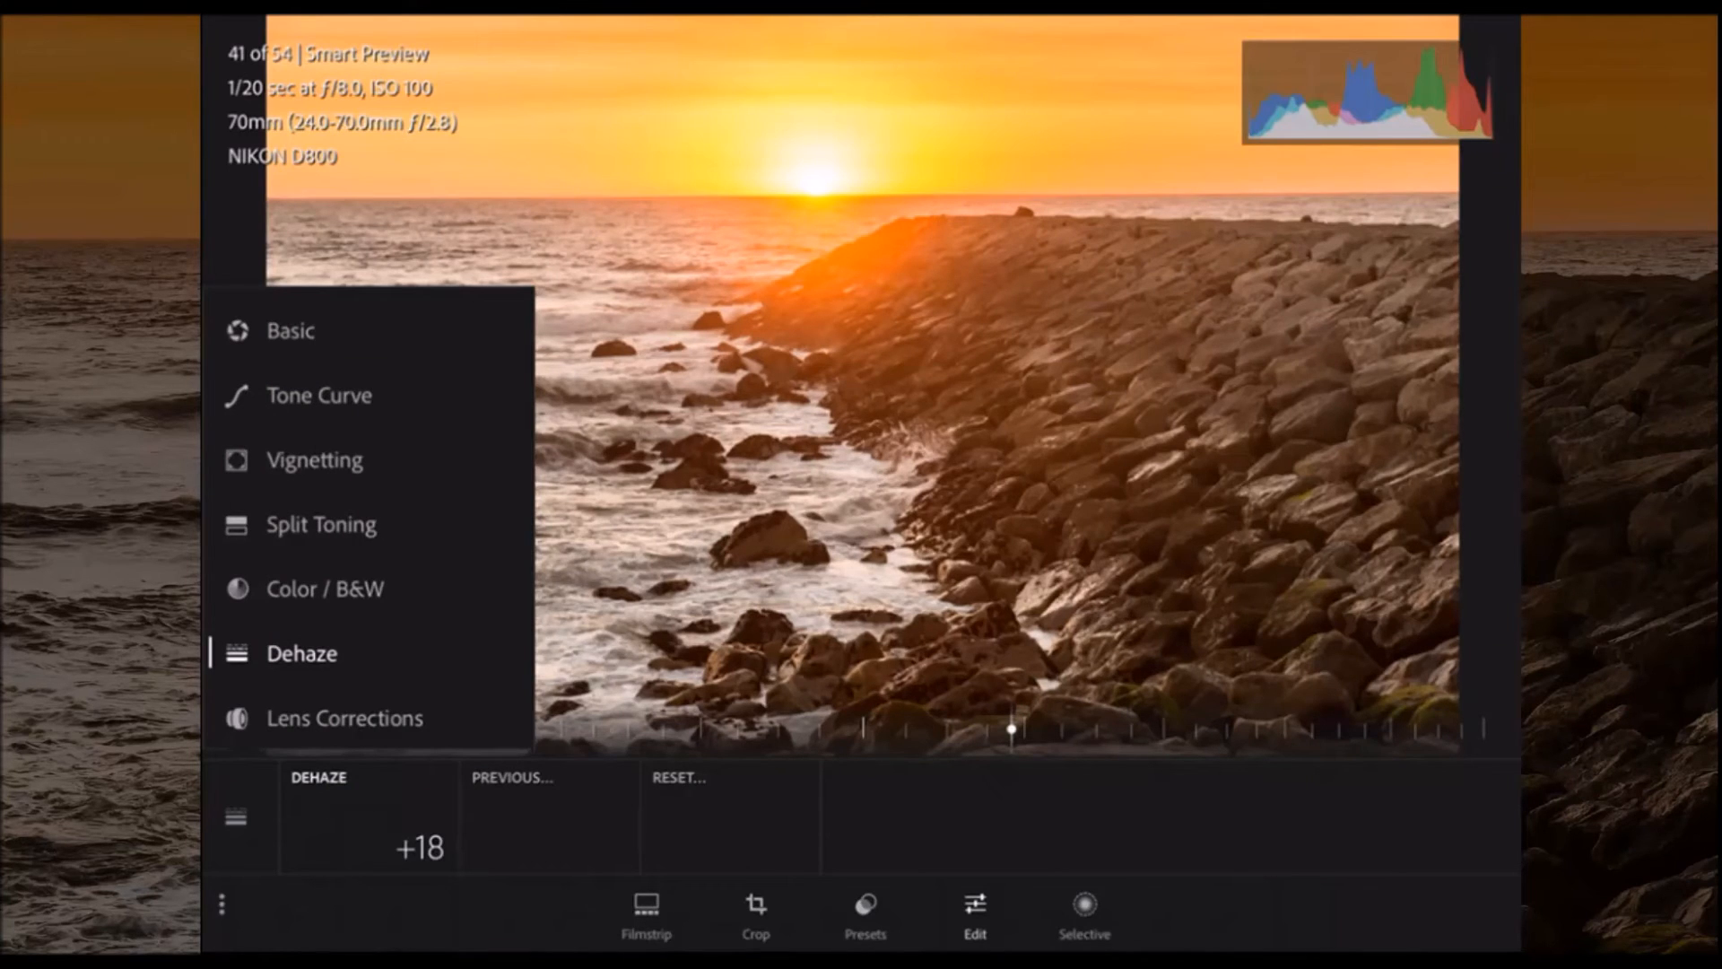
Shape the Tone Curve into an S for punchier contrast
click(319, 394)
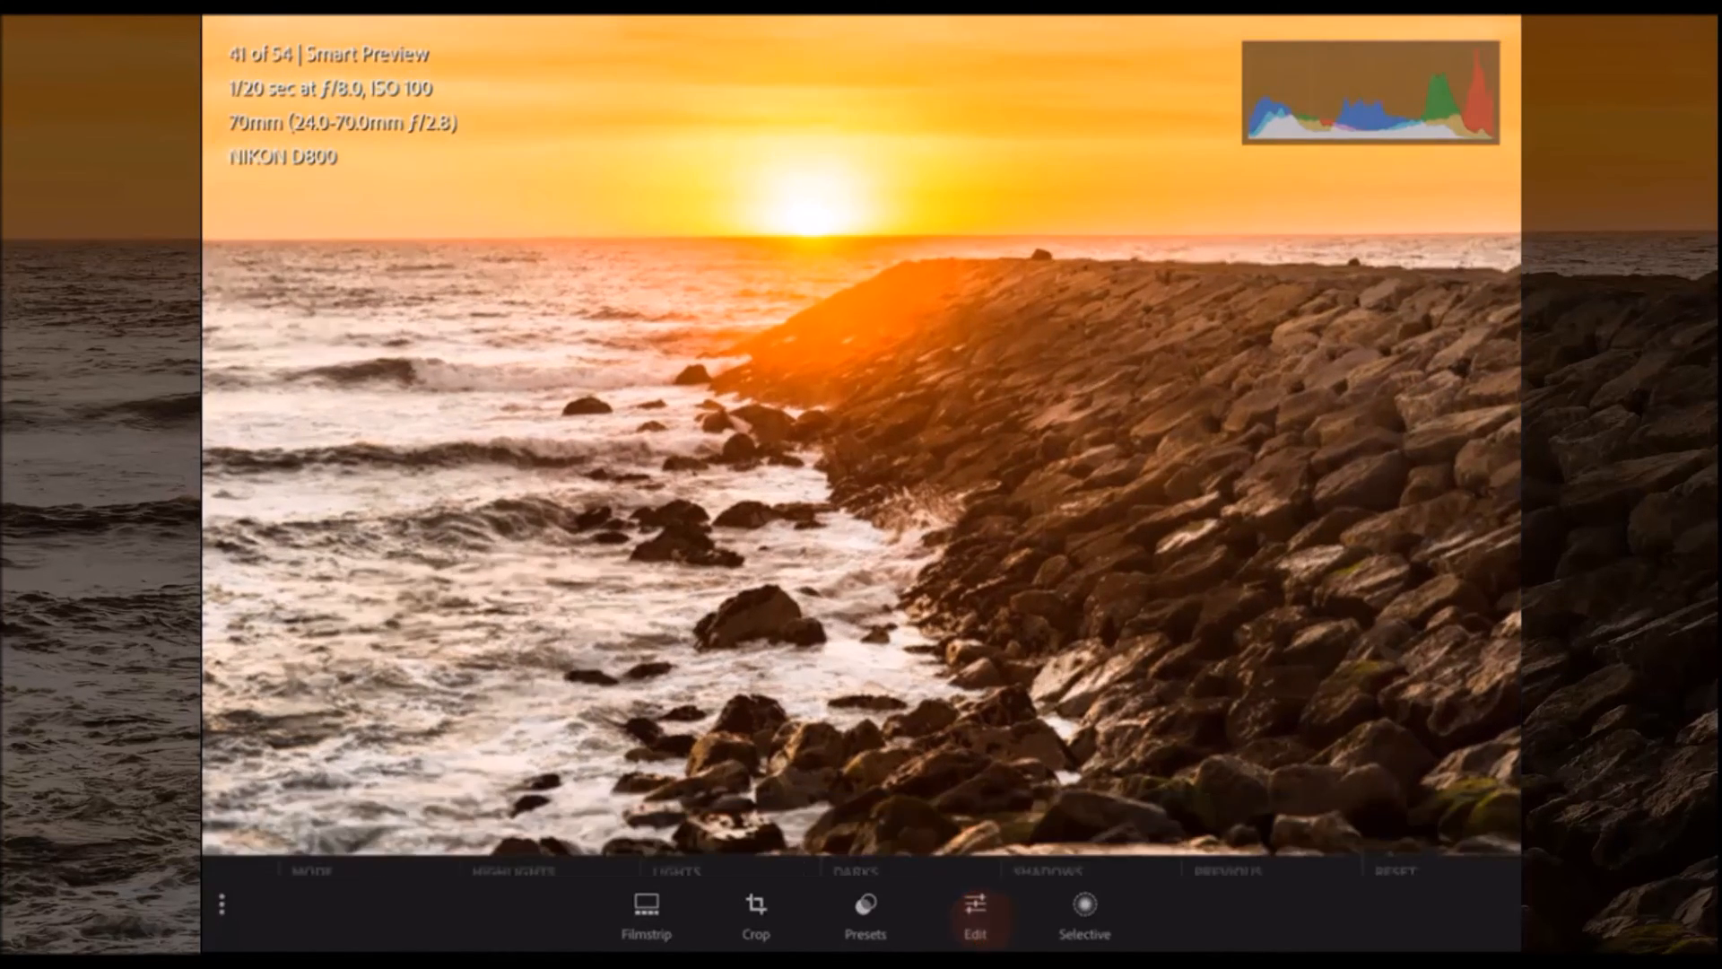
Leave the edit panel and list the Creative, Color and B&W preset categories
click(974, 917)
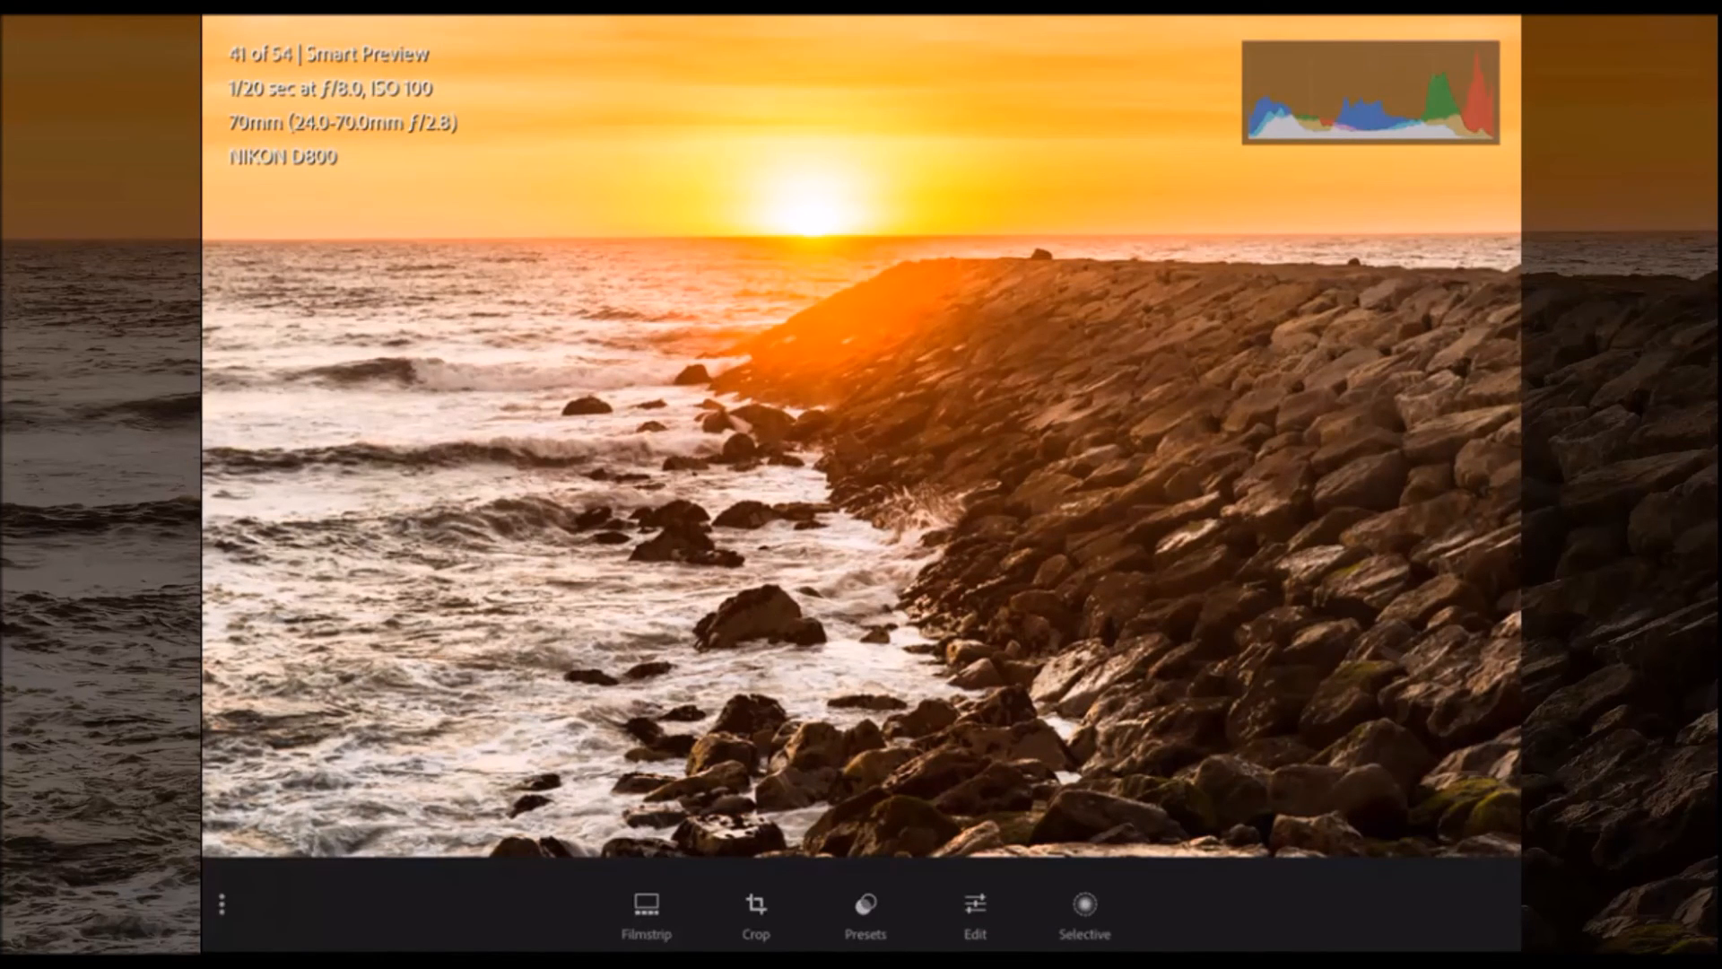
click(865, 913)
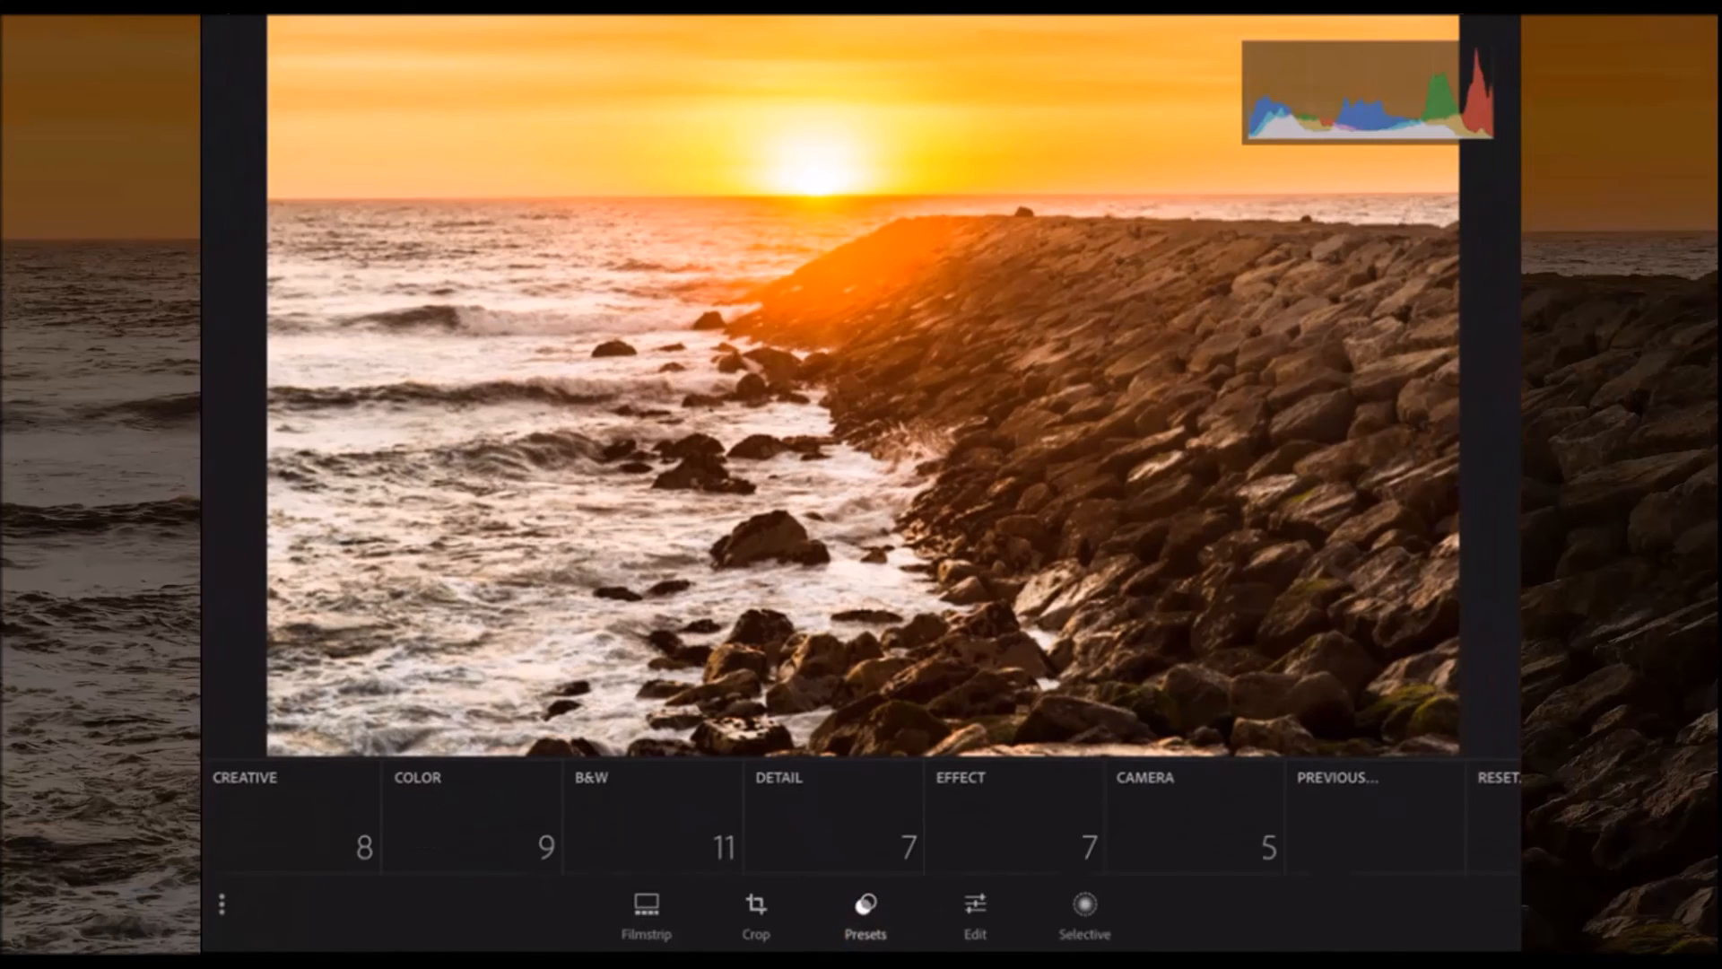